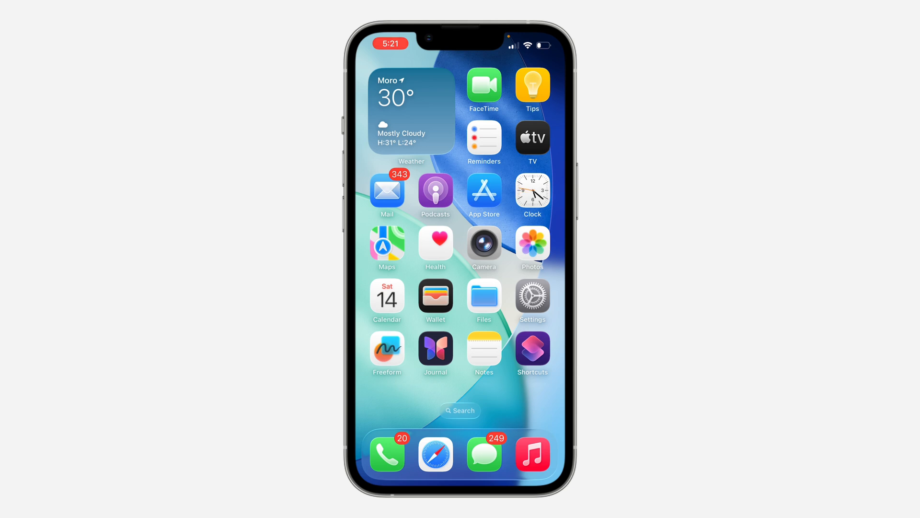
- Launch the Phone app from the dock and show the Contacts list
click(386, 452)
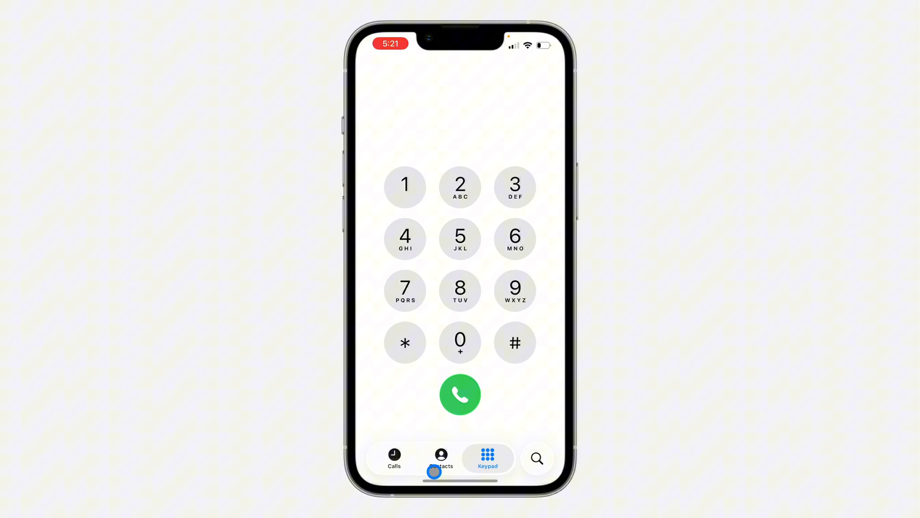
click(440, 458)
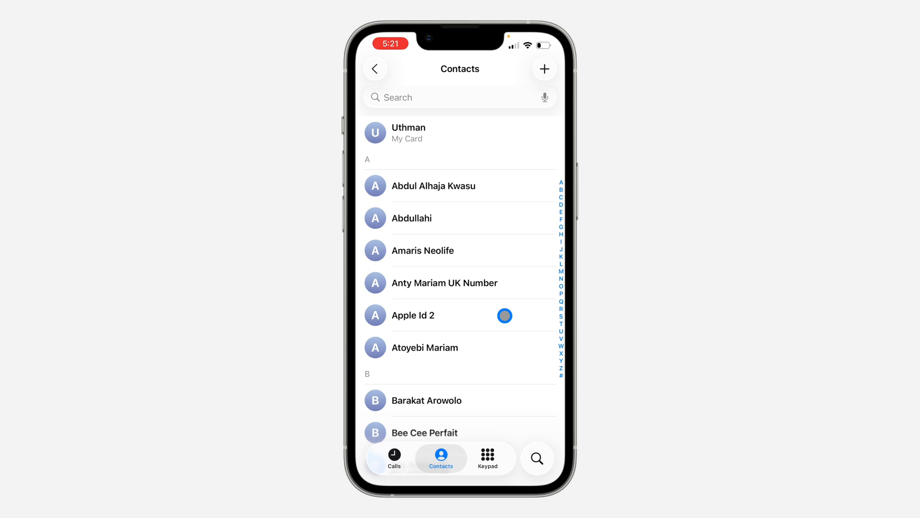
- Open the Apple Id 2 contact card and choose Block Contact
click(413, 315)
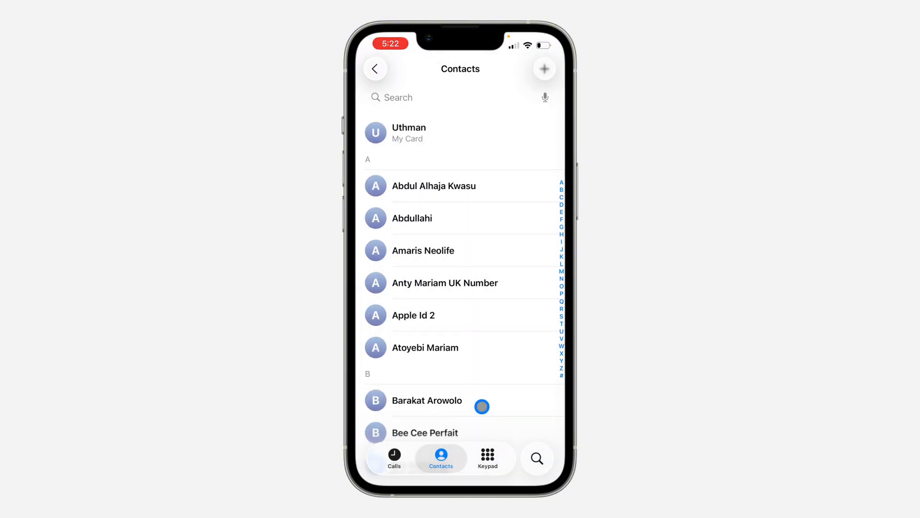
scroll(down, 3)
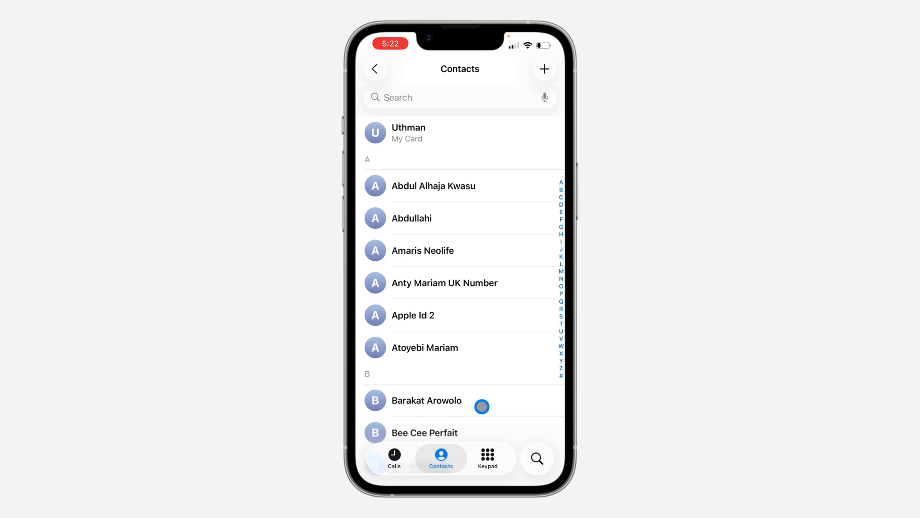
click(413, 315)
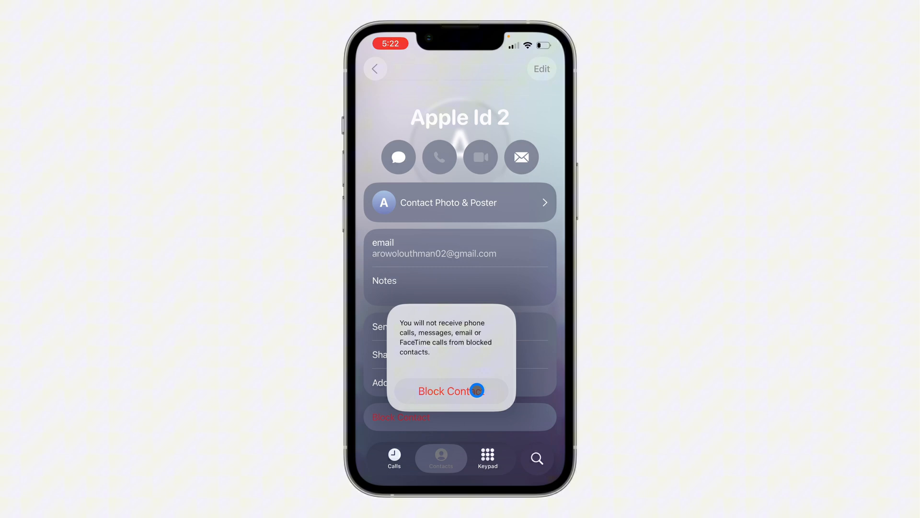
- Confirm blocking Apple Id 2, then open the Apps list in Settings
click(452, 391)
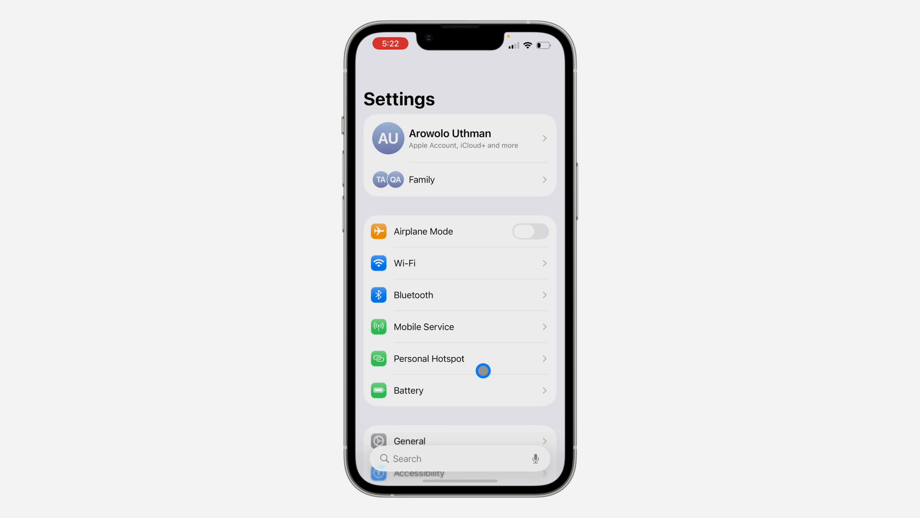
scroll(down, 3)
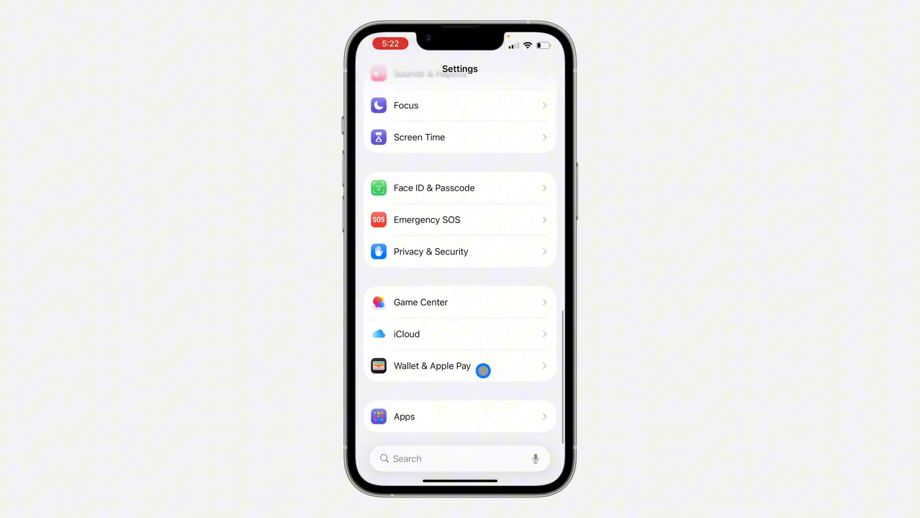
click(404, 417)
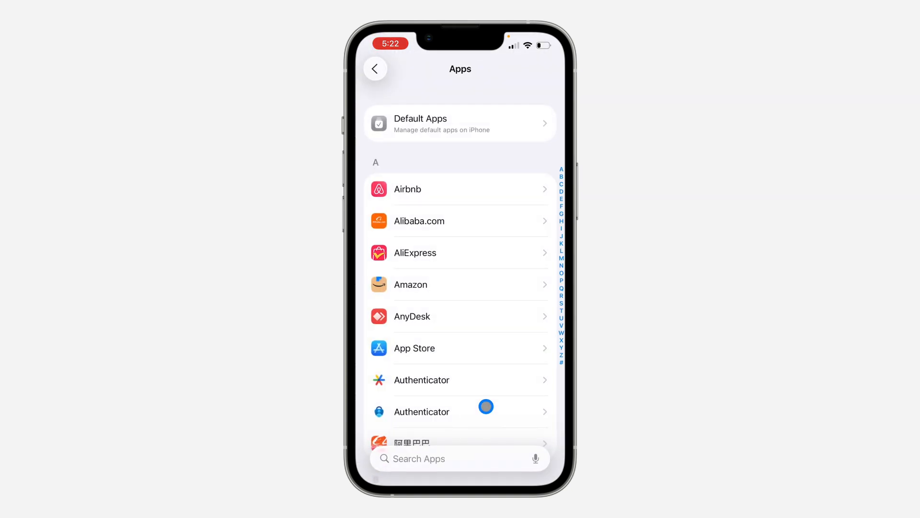
- Search apps for 'Phon', open Phone settings, and scroll to Blocked Contacts
click(460, 458)
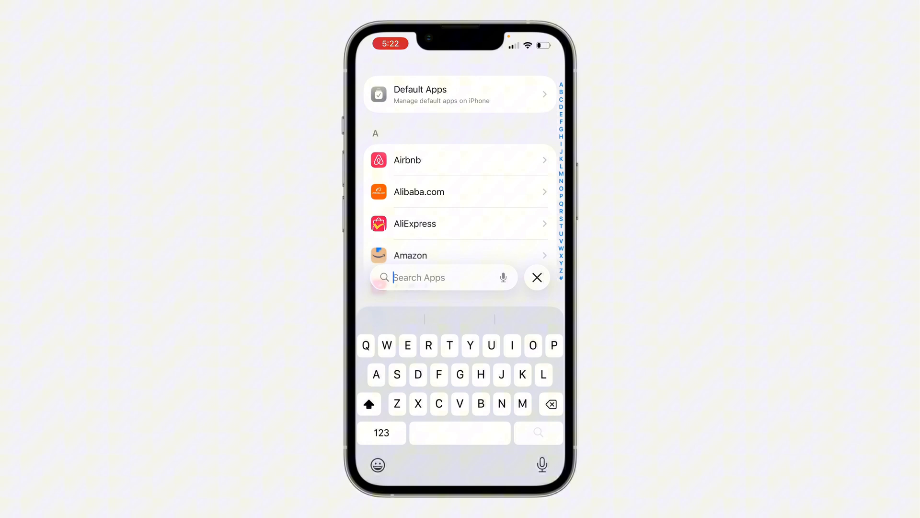
text(Phon)
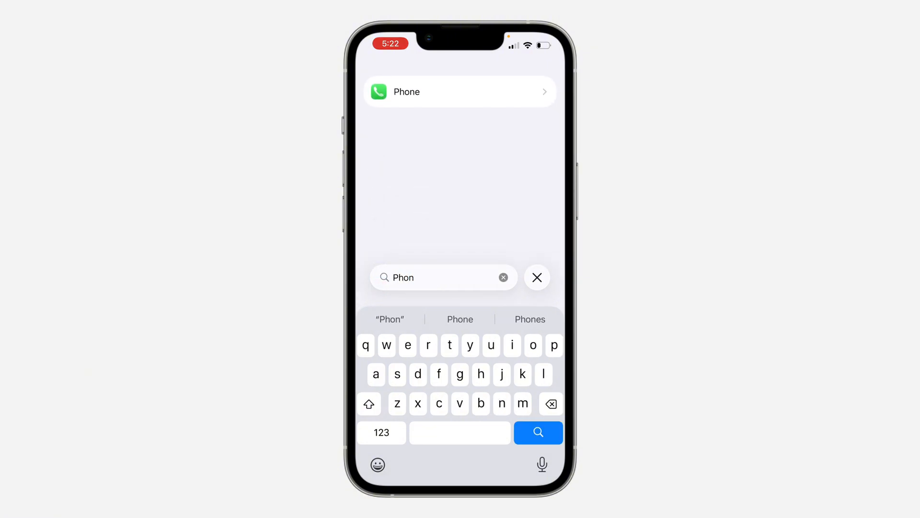
click(460, 92)
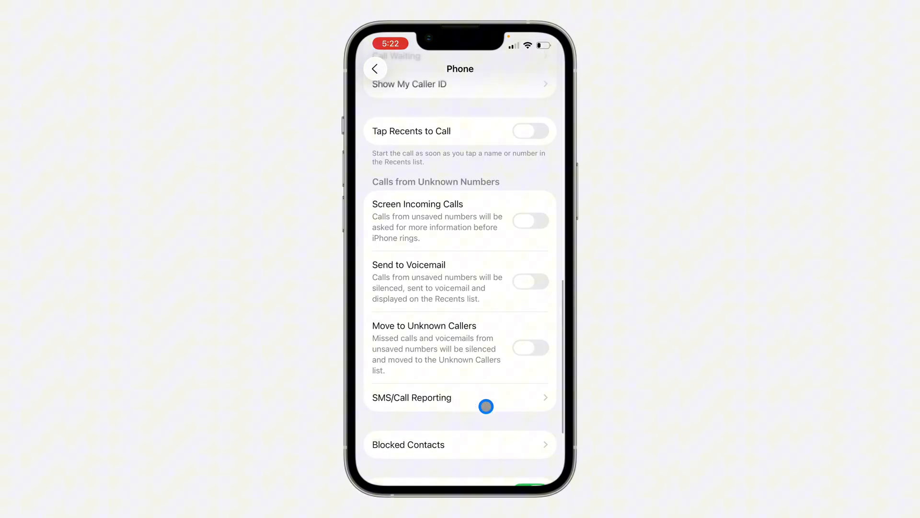
scroll(down, 3)
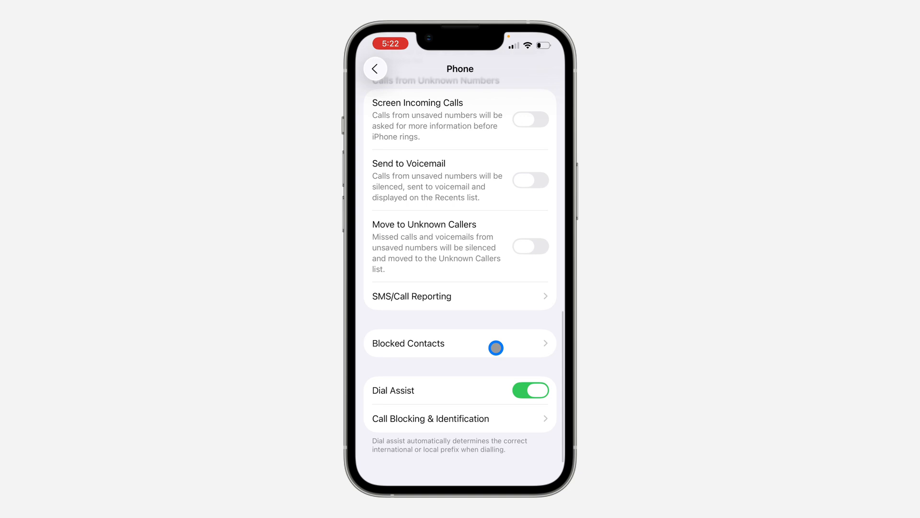